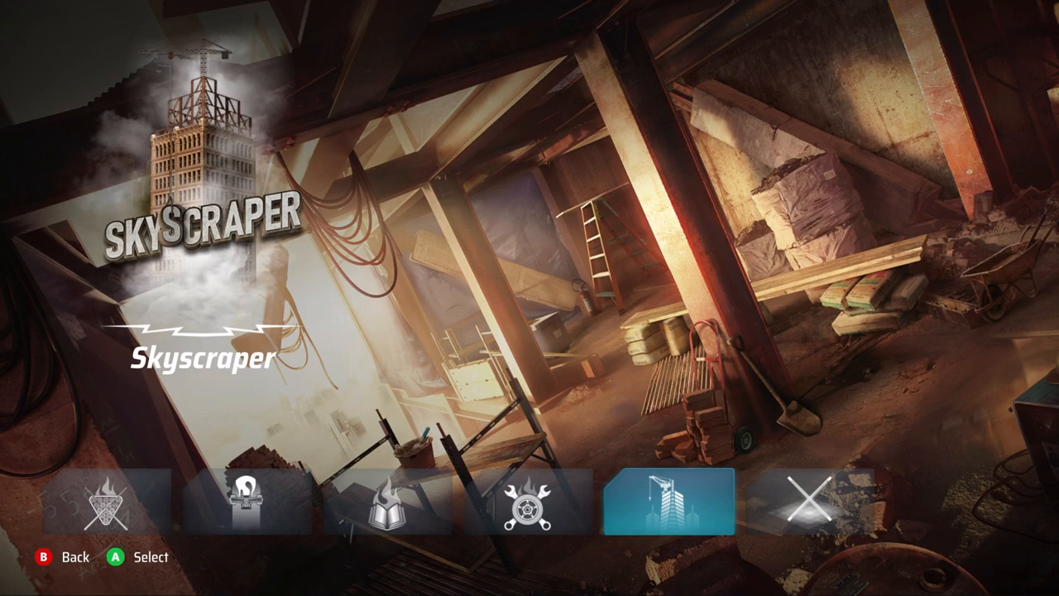
- Browse the environments and select Track Room for the custom track
click(812, 501)
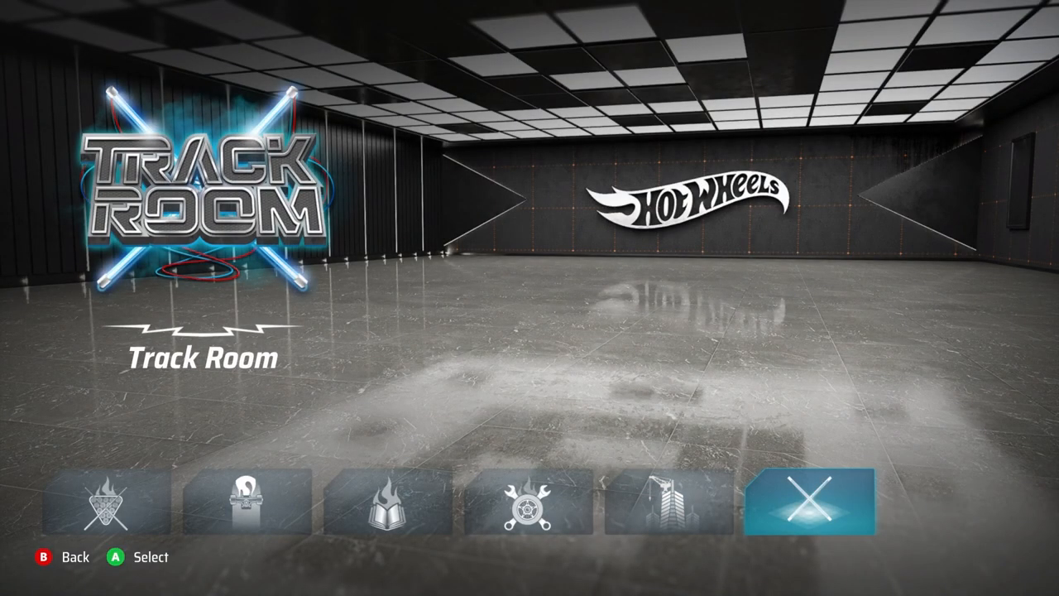
click(815, 502)
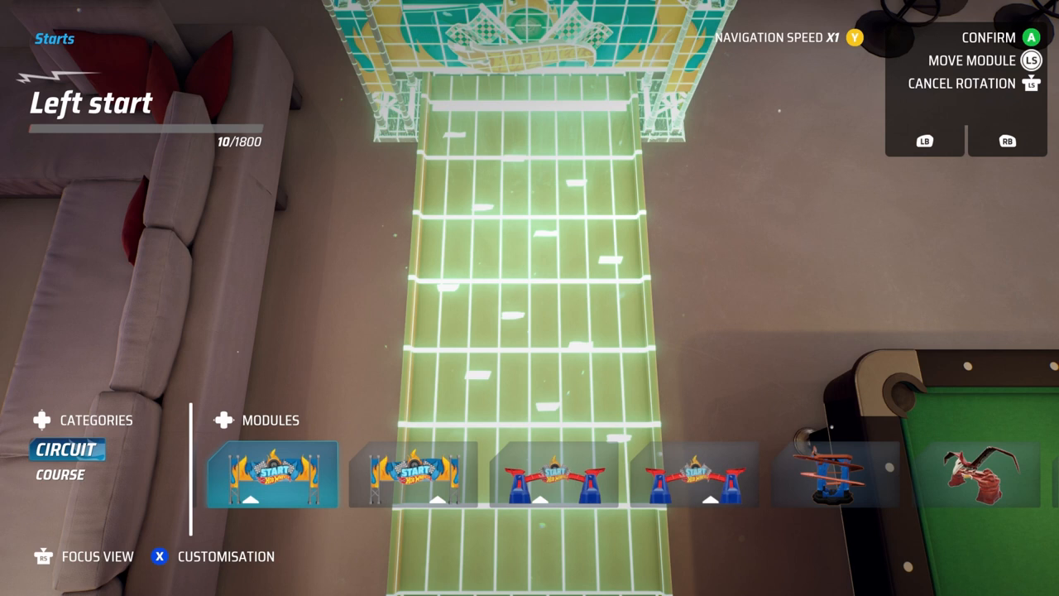
- Place the Left start gate from the Starts modules
click(59, 474)
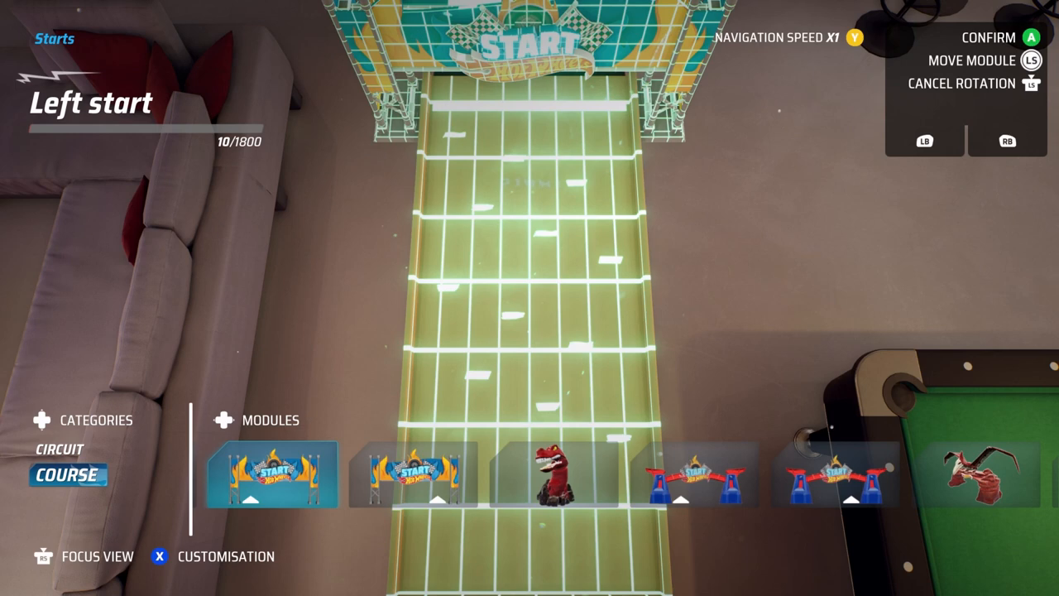
click(59, 449)
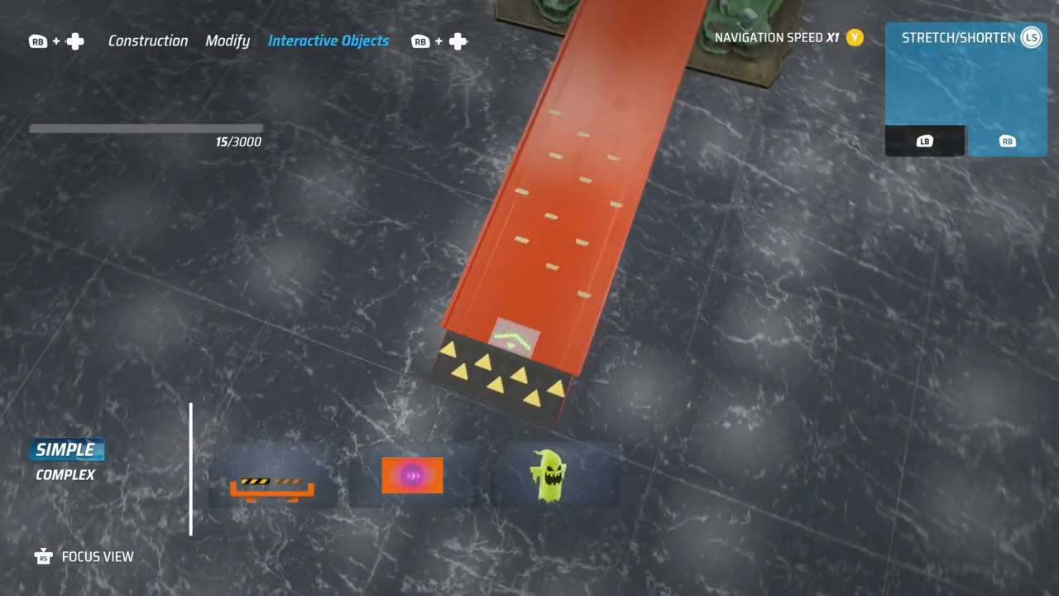
- Place a straight Orange track module, check it in Modify, and choose the Simple Barrier
click(148, 40)
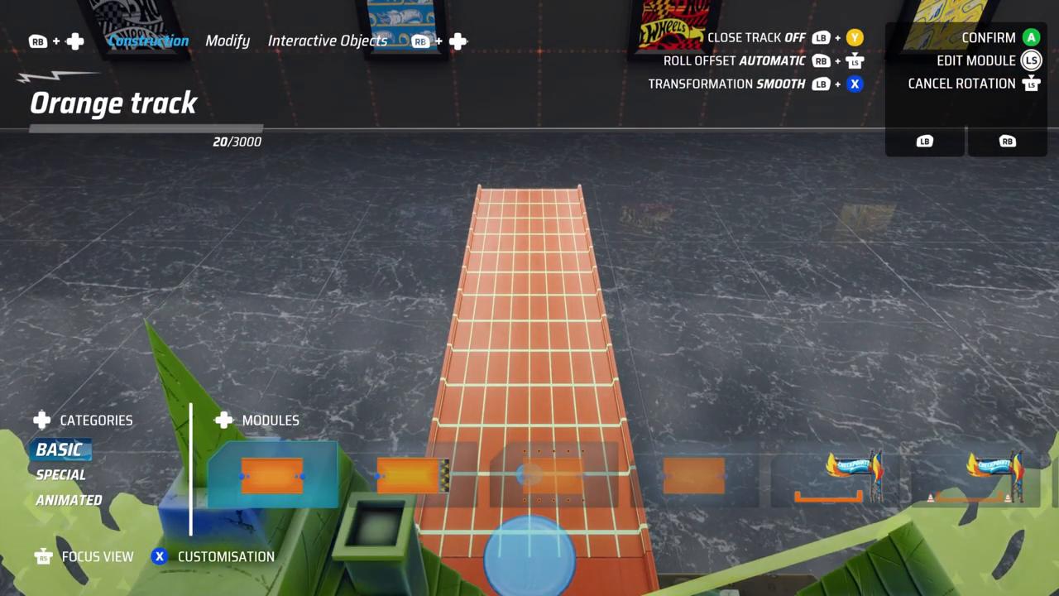
click(229, 40)
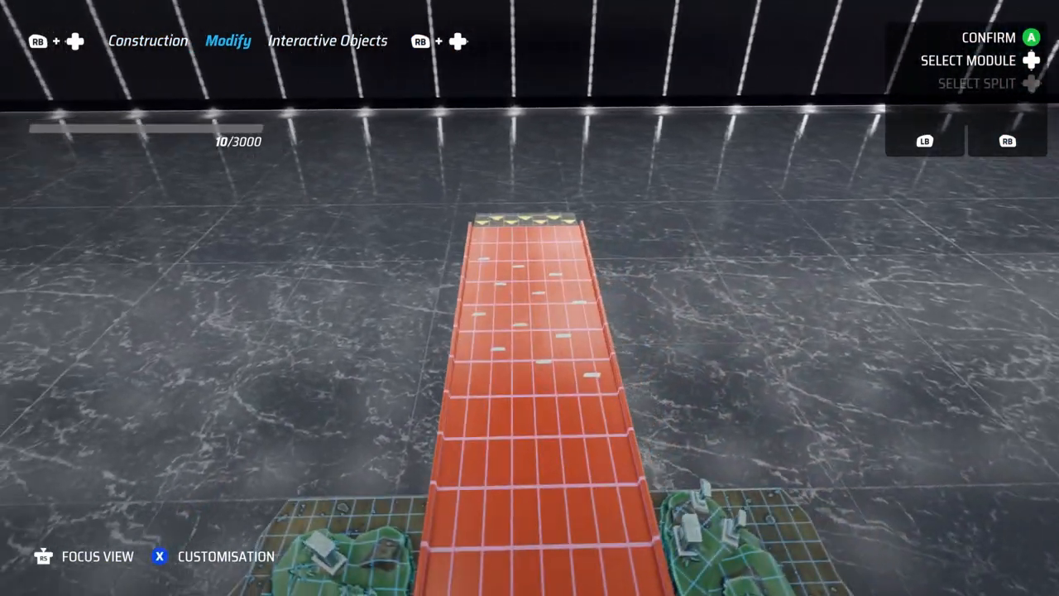
click(328, 41)
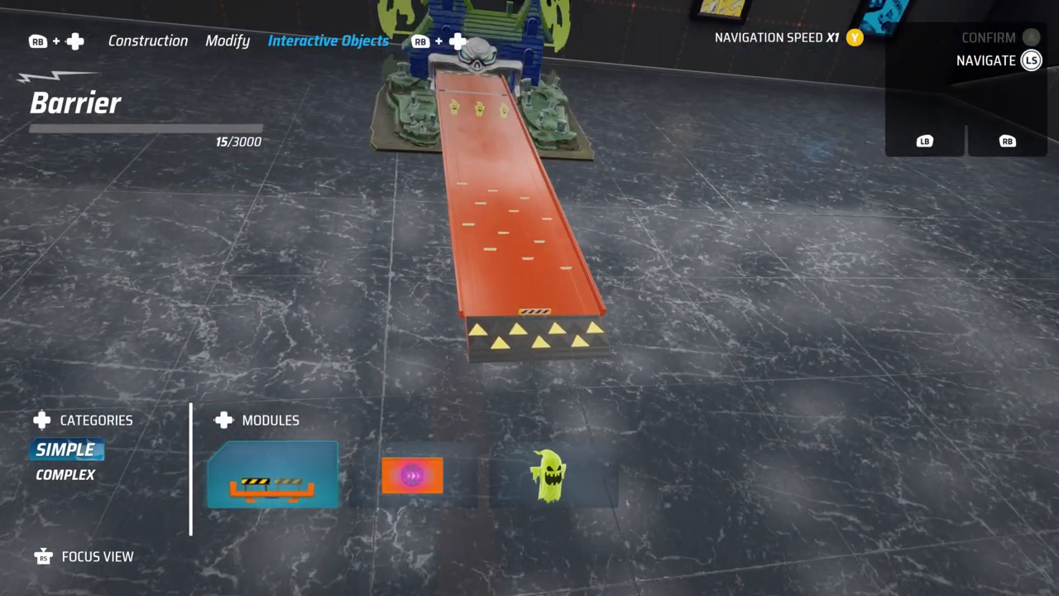
click(147, 41)
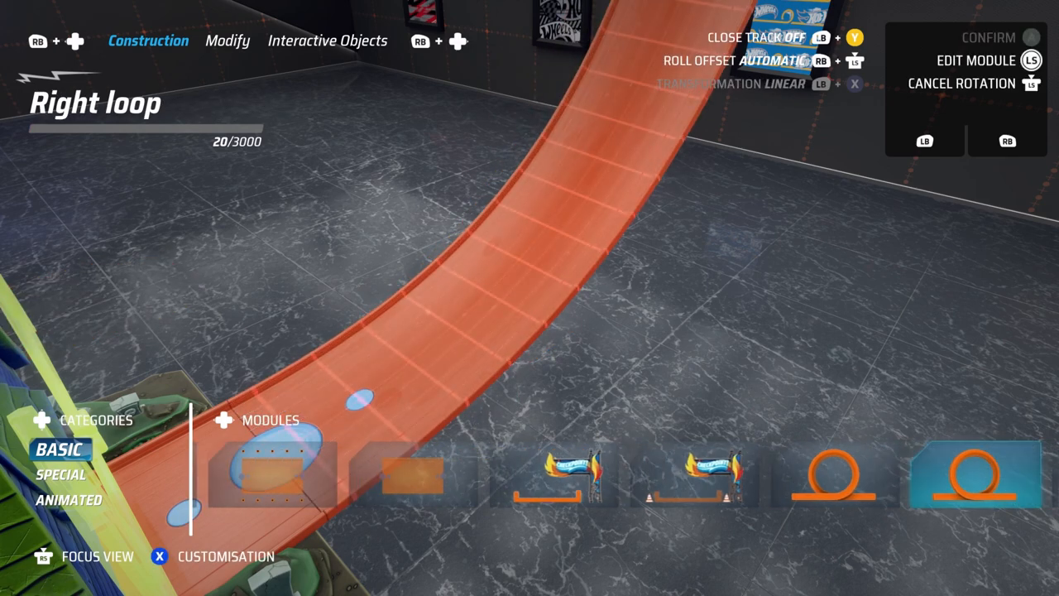
- Attach the Right loop module, then preview the Magnetic module
click(60, 474)
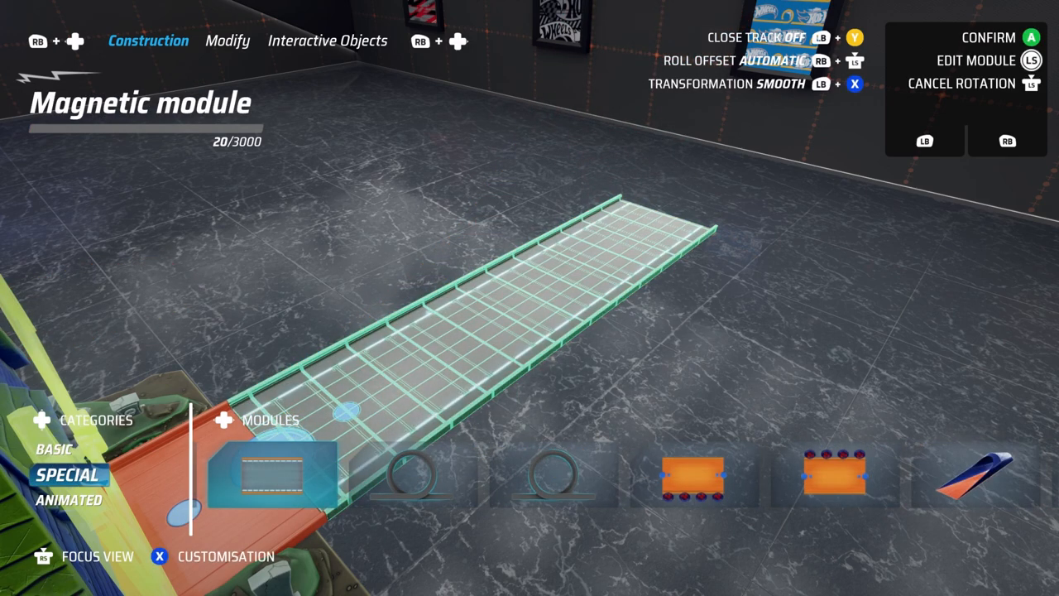
- Scroll the Special modules from Magnetic module to Timed split
click(559, 474)
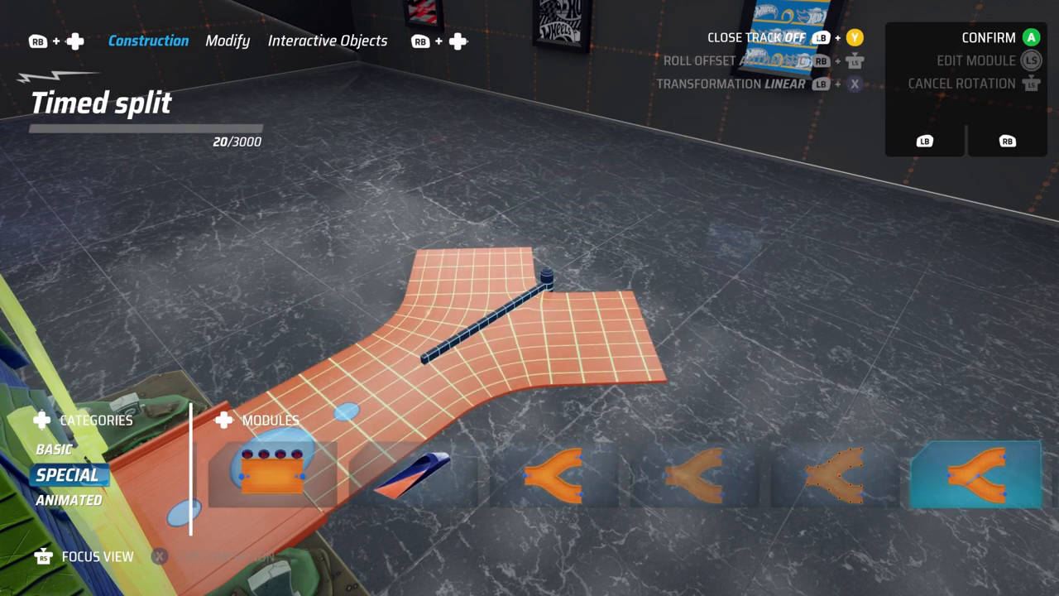
click(68, 499)
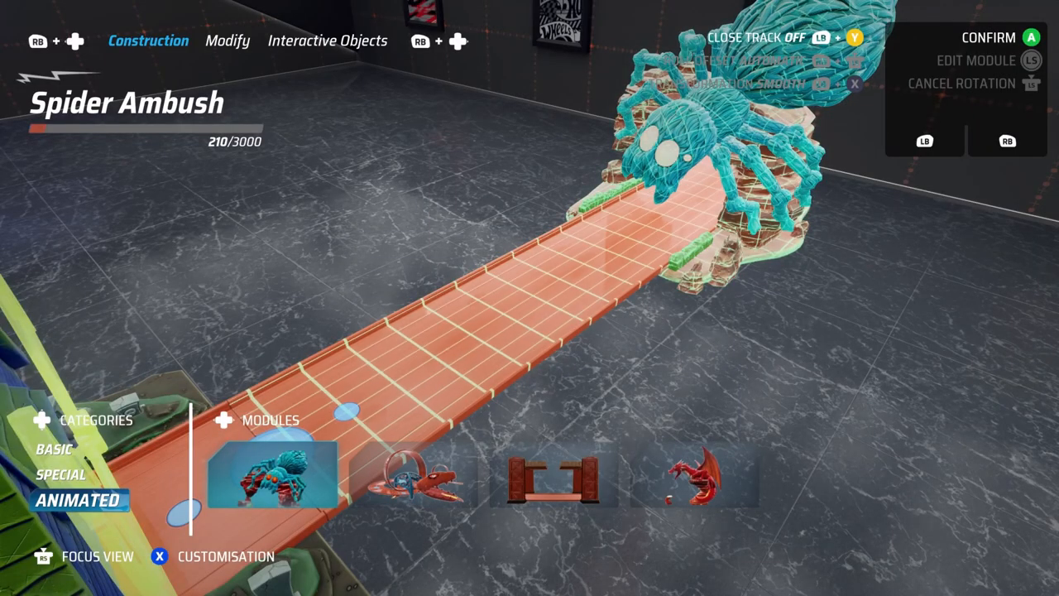
- Preview the Spider Ambush module from the Animated category
click(53, 450)
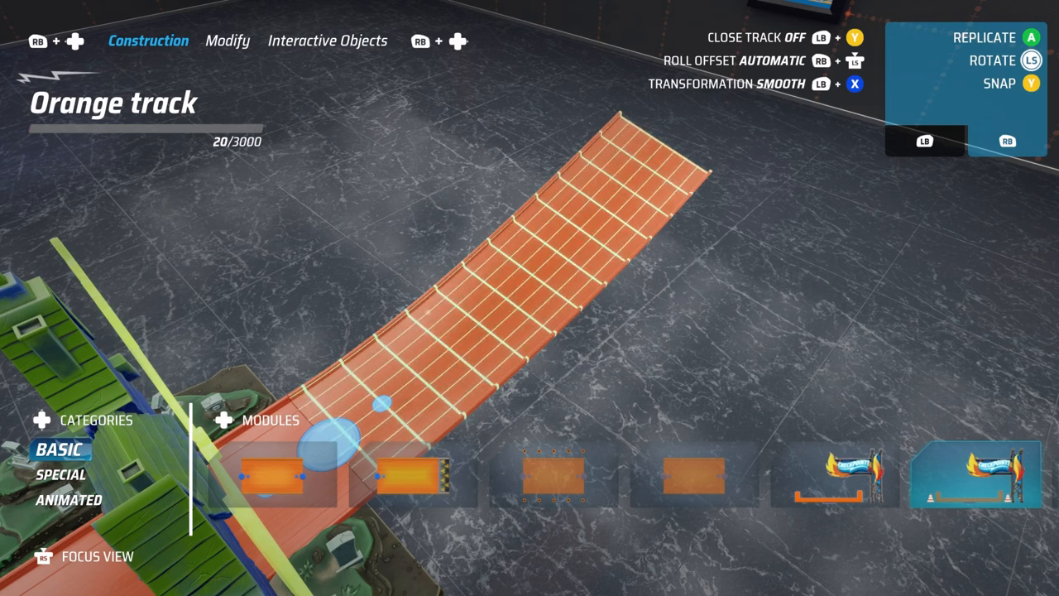
- Bend the Orange track piece into a long gentle curve and place it
click(820, 61)
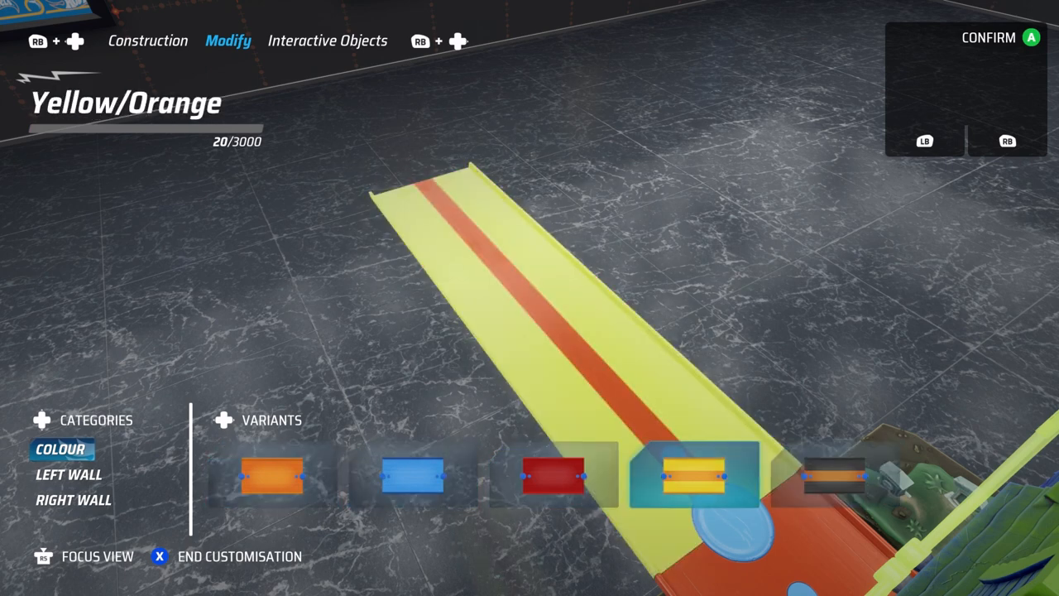
- Recolour the track piece from Yellow/Orange to Black/Orange
click(413, 474)
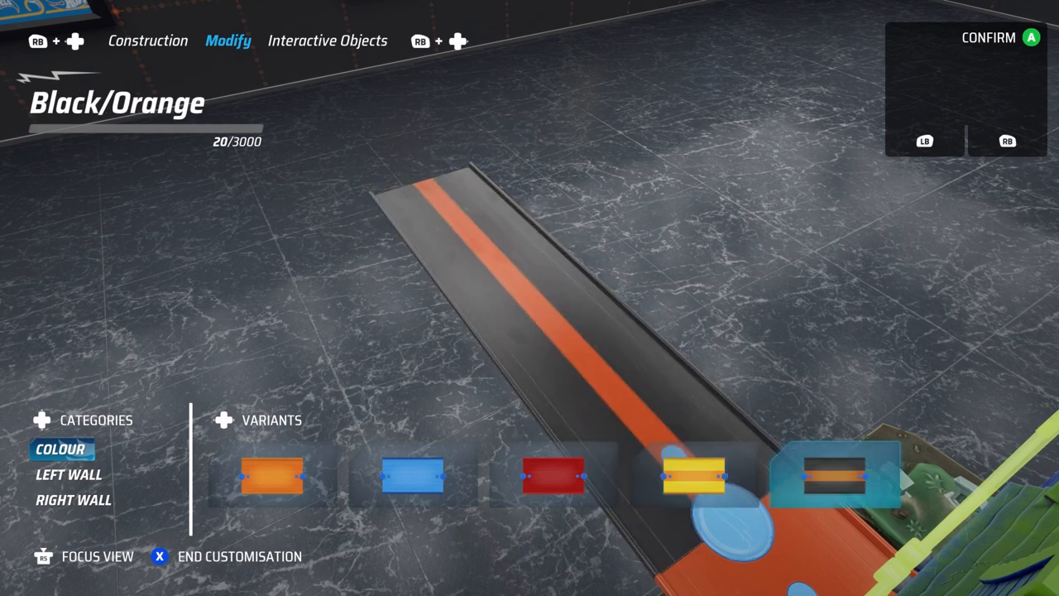
click(69, 474)
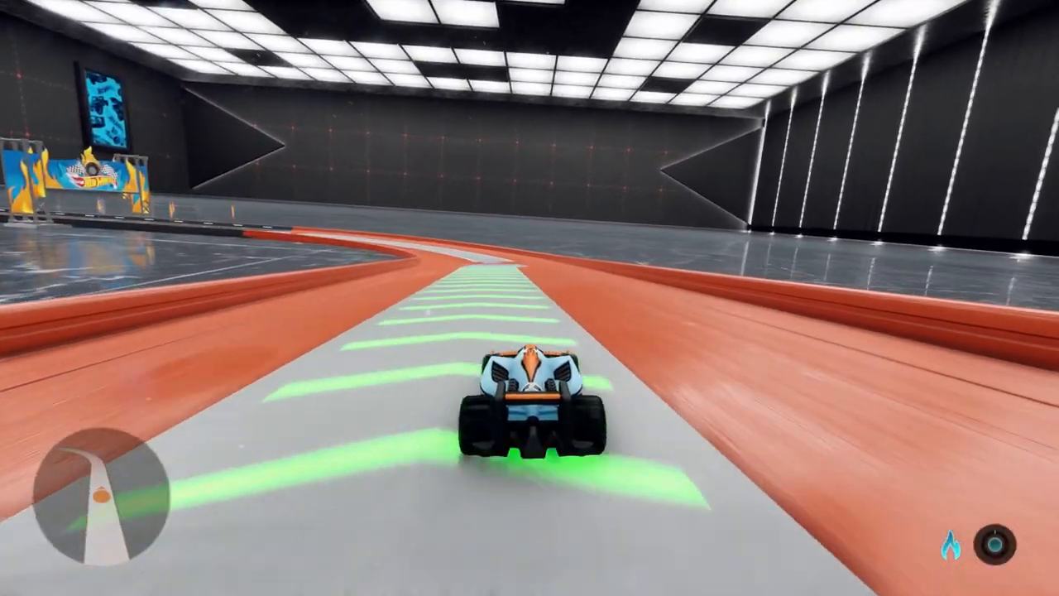
- Pause the test drive and start the Validation run
key(Escape)
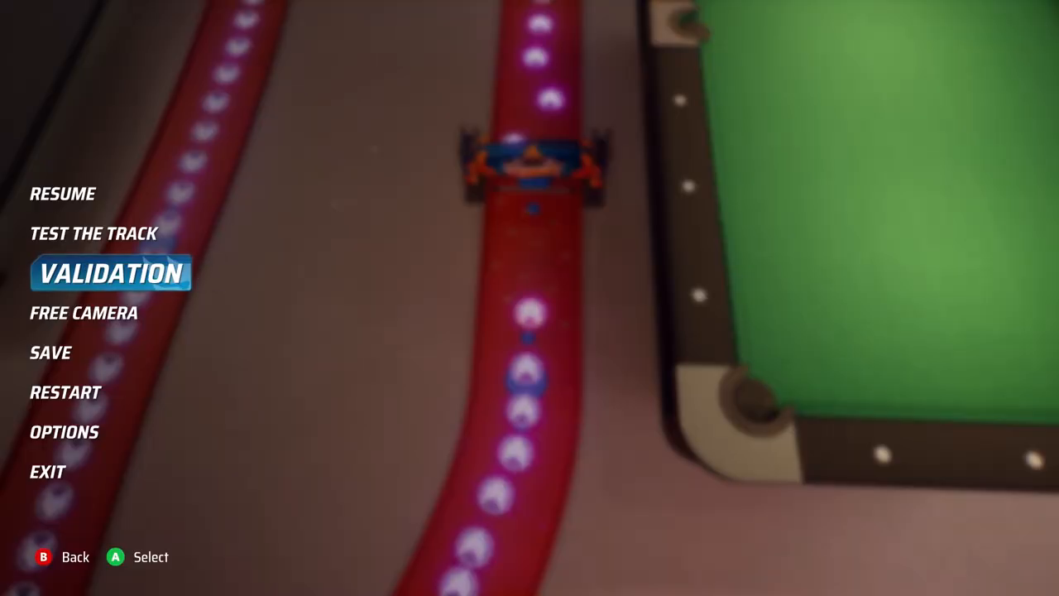
click(113, 273)
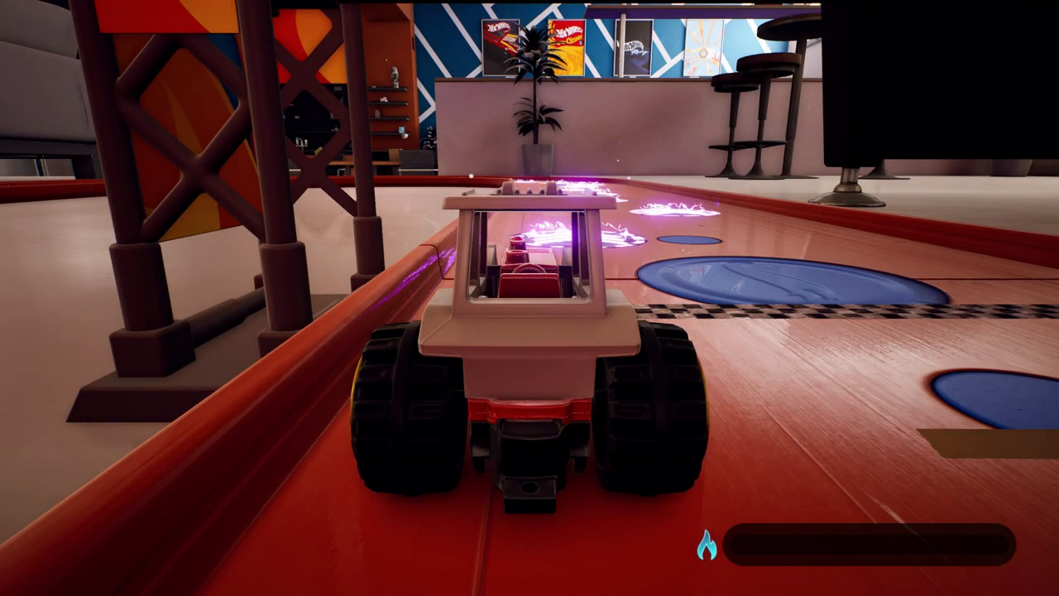